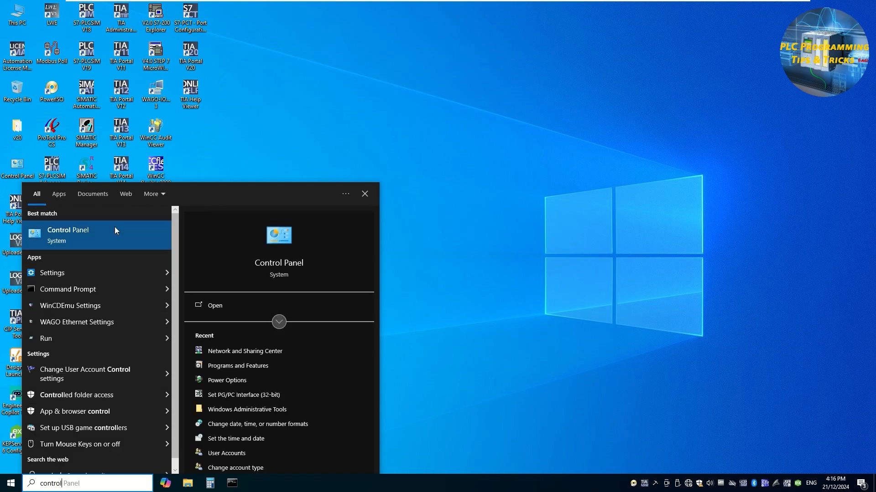
- Launch Control Panel from the Start search and open Network and Sharing Center
{"action": "left_click", "coordinate": [67, 230]}
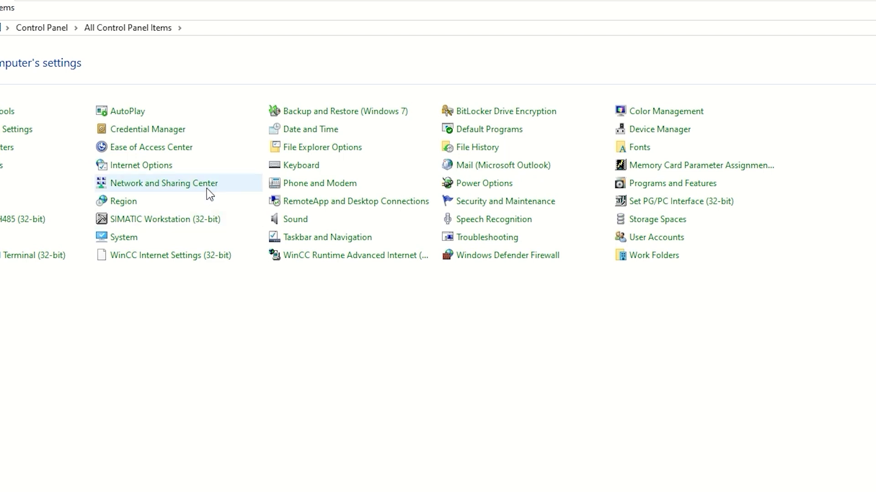
{"action": "double_click", "coordinate": [164, 184]}
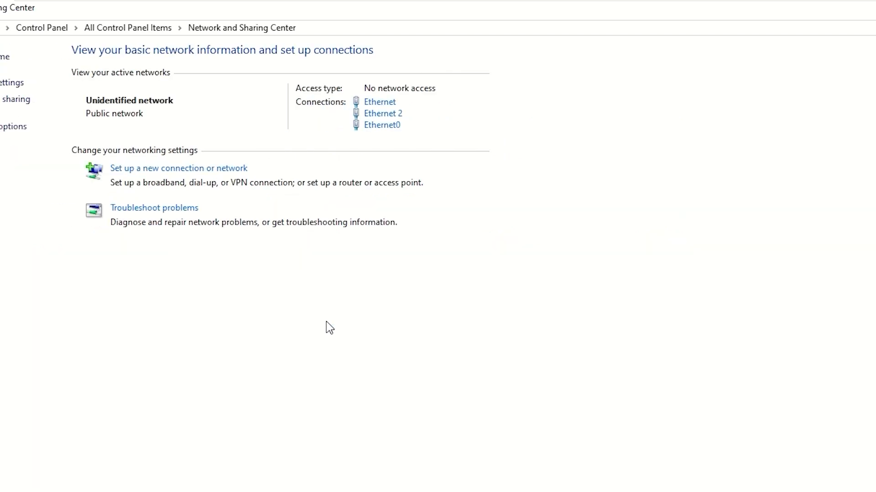
- Review Ethernet0's IPv4 settings: static IP 192.168.0.119, mask 255.255.255.0, then close them
{"action": "left_click", "coordinate": [382, 124]}
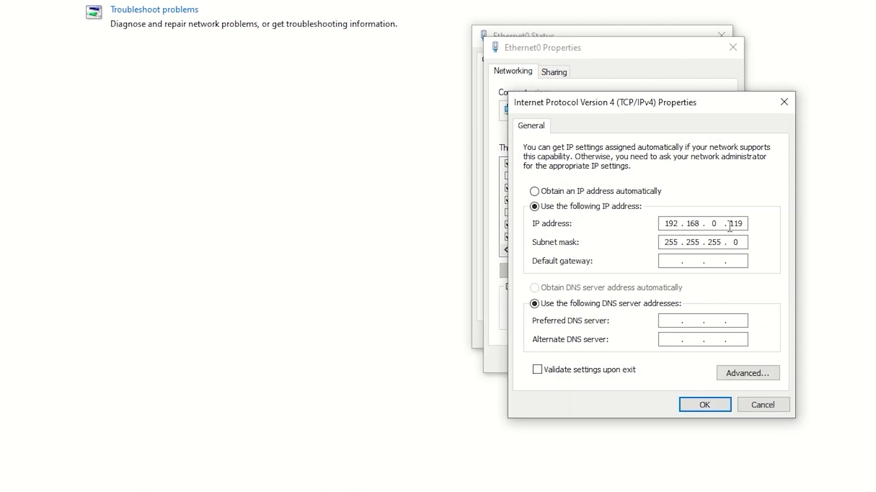
{"action": "double_click", "coordinate": [737, 223]}
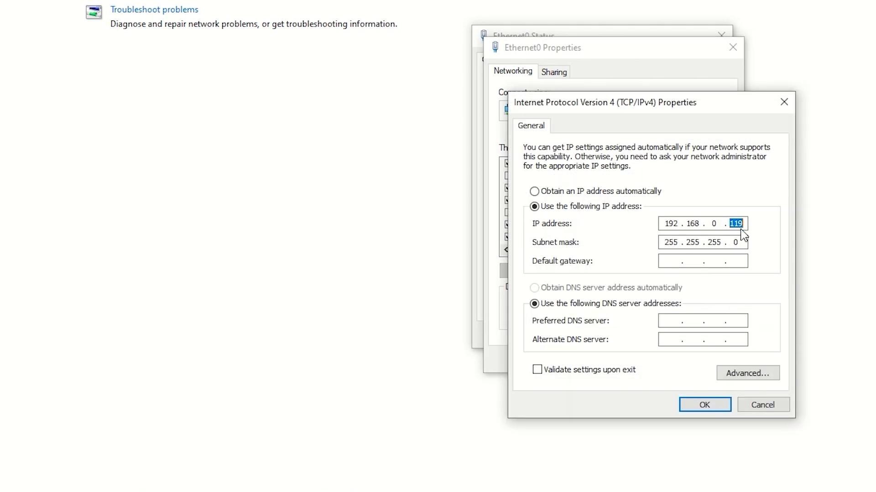
{"action": "left_click", "coordinate": [702, 261]}
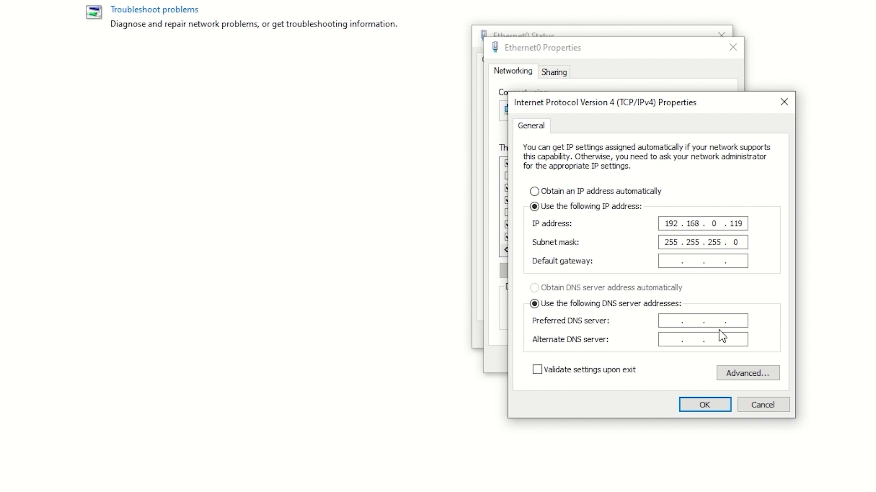
{"action": "left_click", "coordinate": [704, 405]}
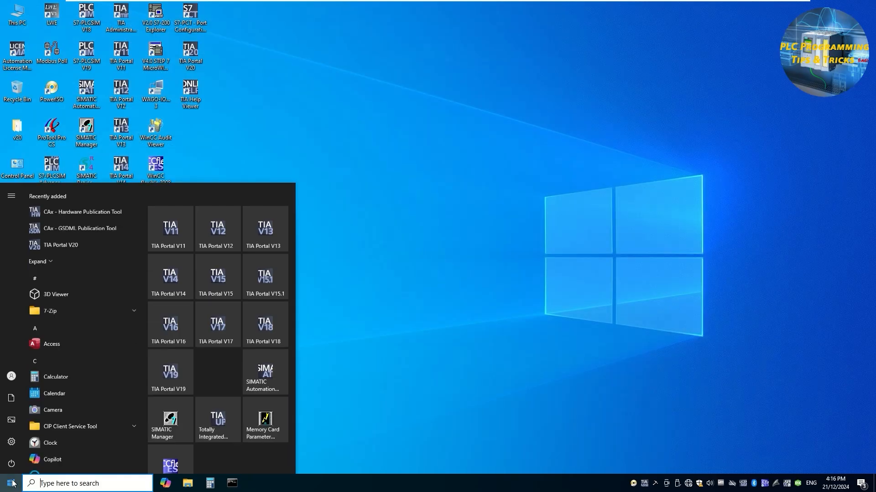
- Run 'Search IBH Link S7 (Plus,++) and configure' and search via the Intel Gigabit card
{"action": "type", "text": "i"}
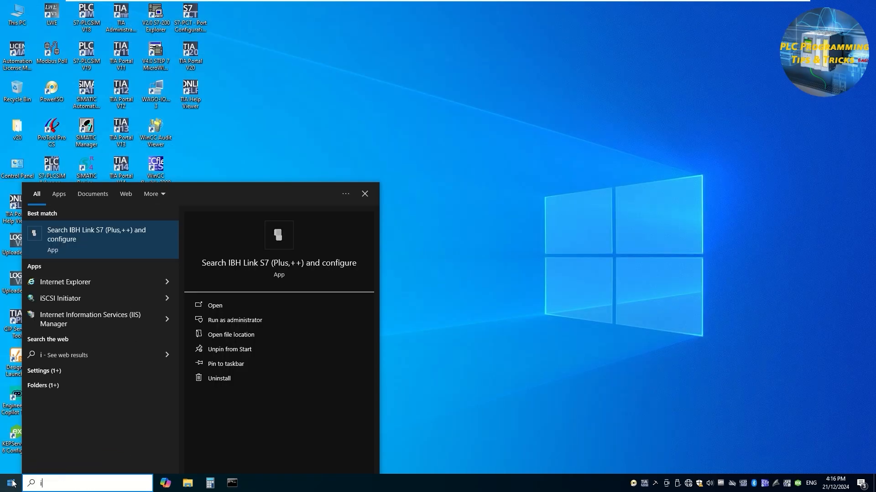
{"action": "type", "text": "bh"}
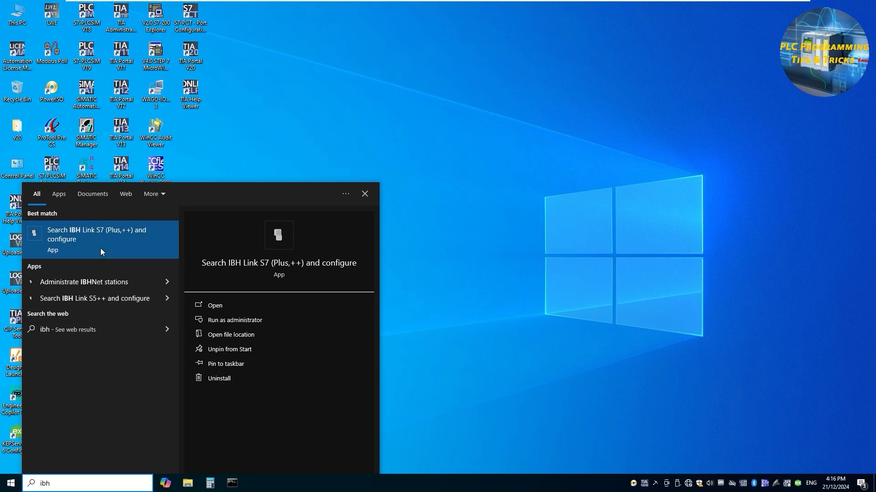
{"action": "left_click", "coordinate": [96, 234]}
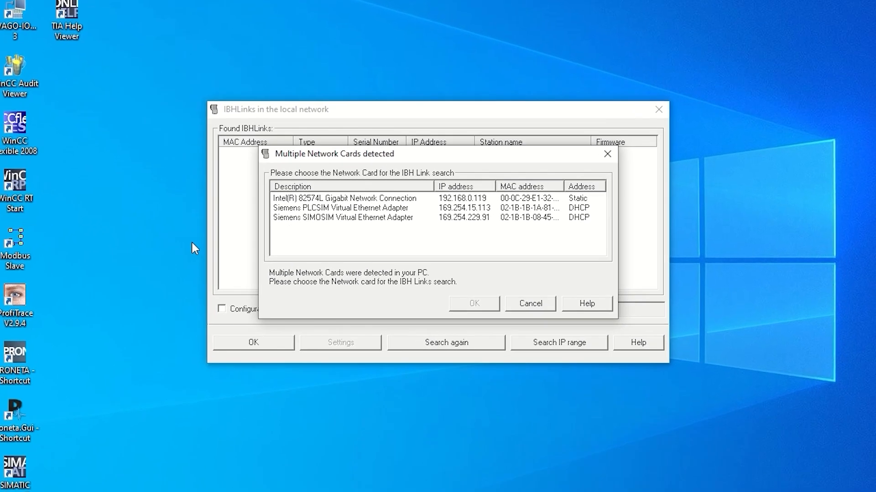
{"action": "left_click", "coordinate": [339, 199]}
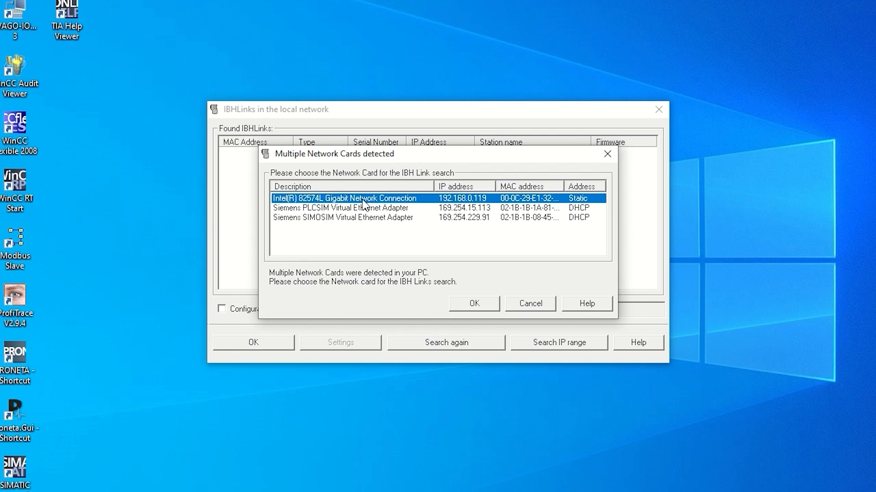
{"action": "left_click", "coordinate": [475, 303]}
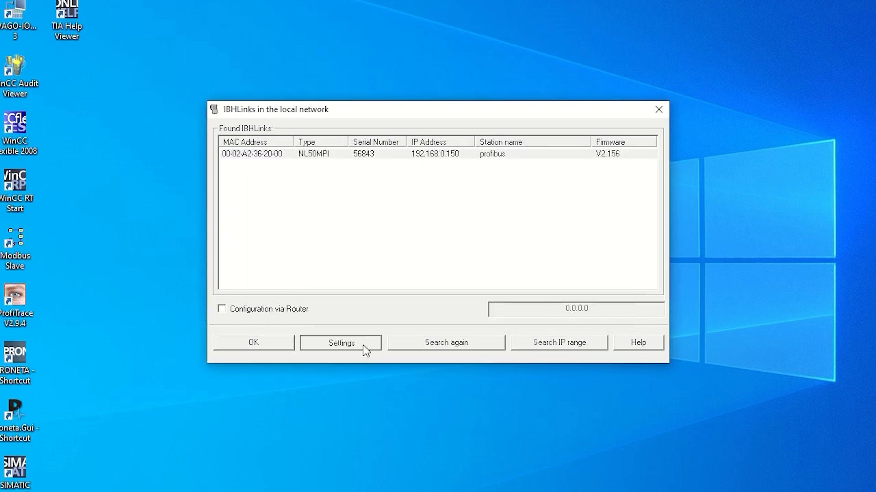
- Open the profibus link's Settings and inspect IP 192.168.0.150, mask 255.255.255.0 and gateway
{"action": "left_click", "coordinate": [341, 343]}
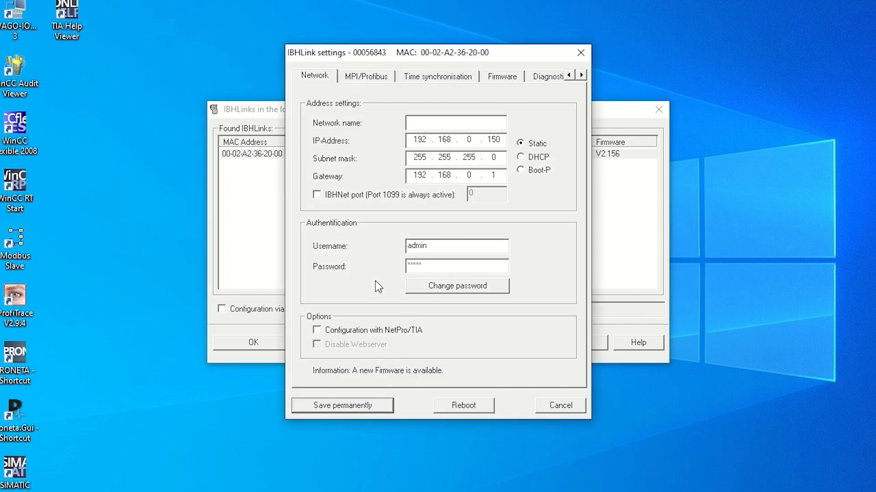
{"action": "mouse_move", "coordinate": [407, 147]}
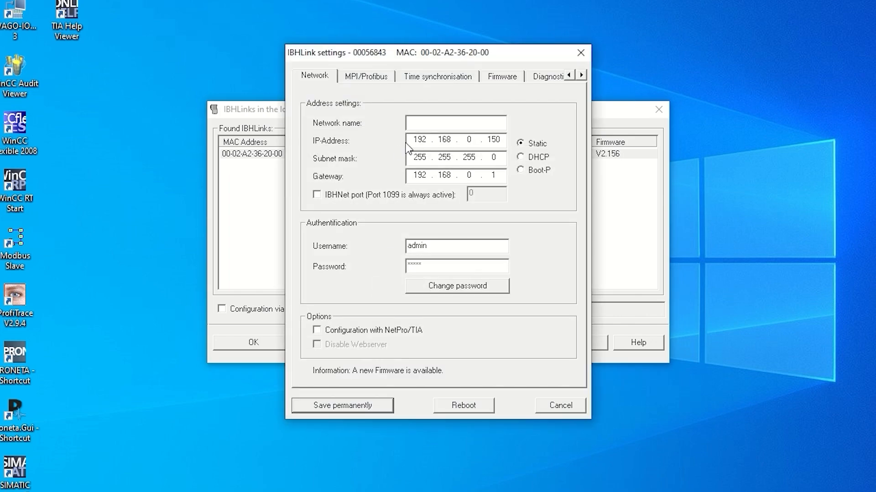
{"action": "left_click", "coordinate": [418, 141]}
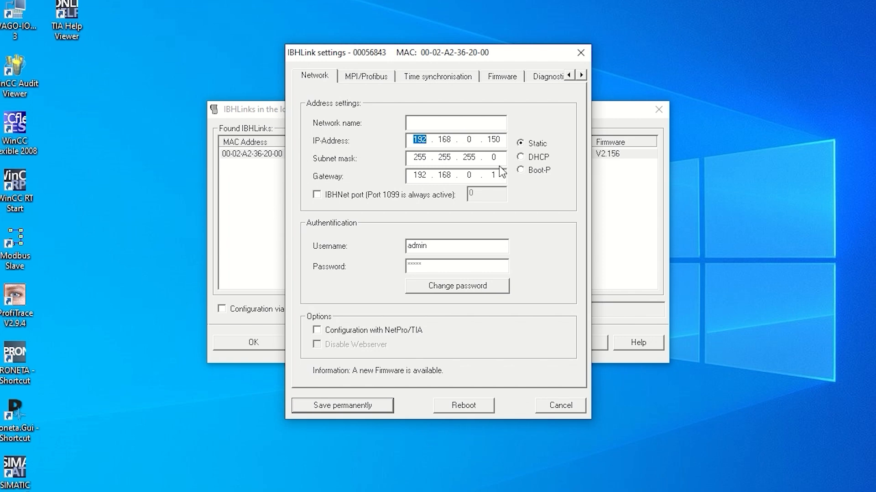
{"action": "left_click", "coordinate": [497, 176]}
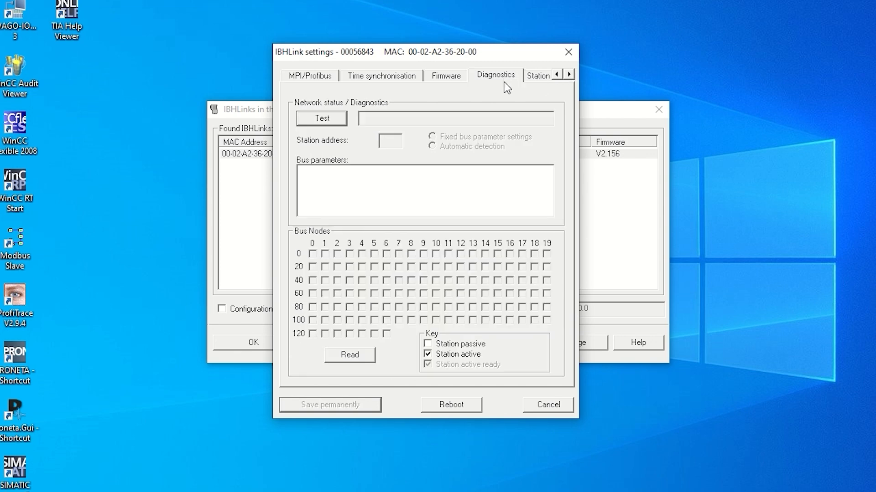
{"action": "mouse_move", "coordinate": [332, 331]}
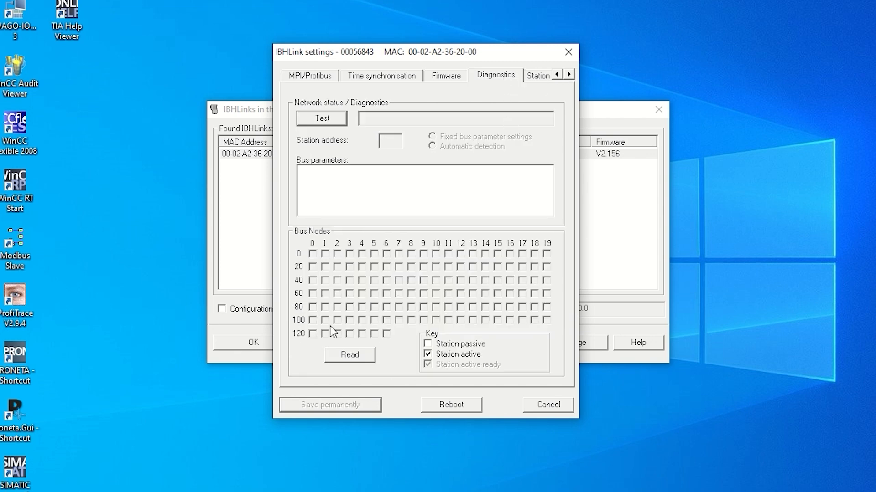
- Read the Diagnostics lifelist showing active bus nodes 0 and 2, then cancel the settings
{"action": "left_click", "coordinate": [321, 118]}
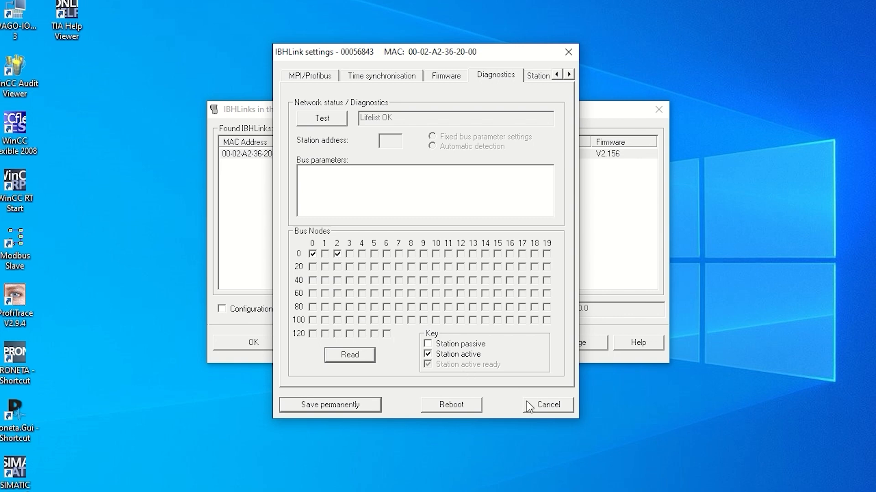
{"action": "left_click", "coordinate": [549, 404]}
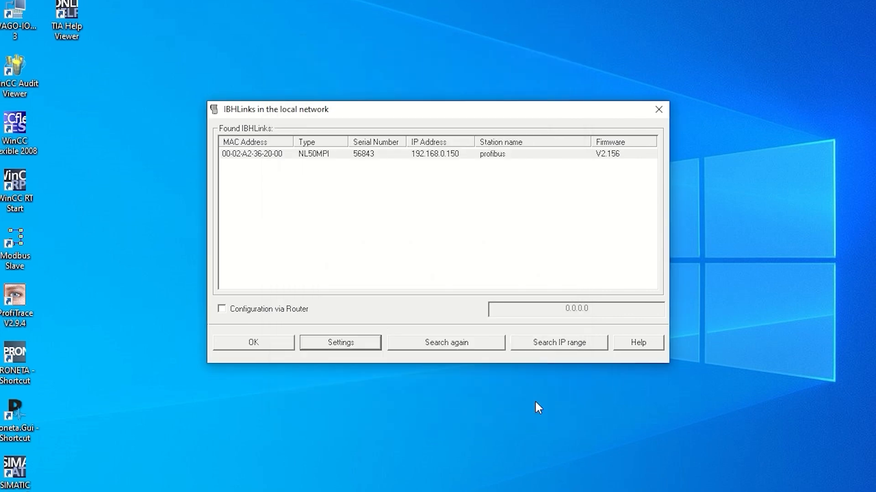
{"action": "mouse_move", "coordinate": [505, 405]}
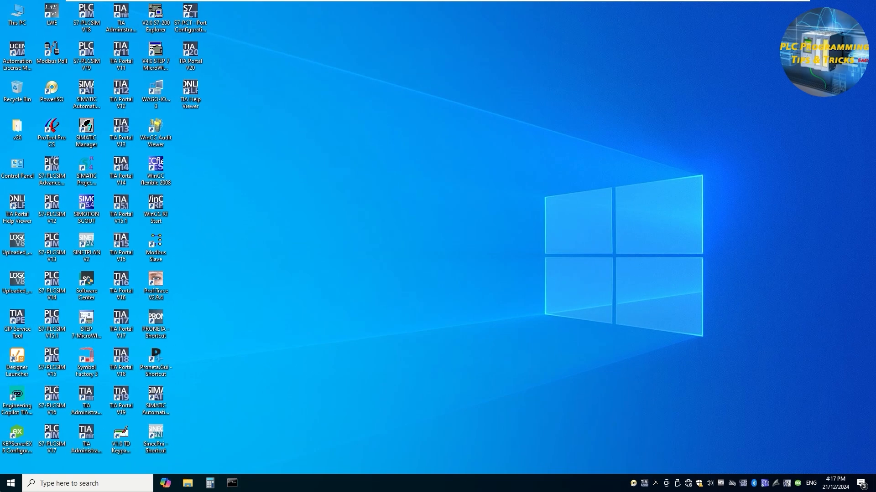
- Open Set PG/PC Interface via 'pg' search and confirm IBHNet.PROFIBUS.1 as the access point
{"action": "type", "text": "pg"}
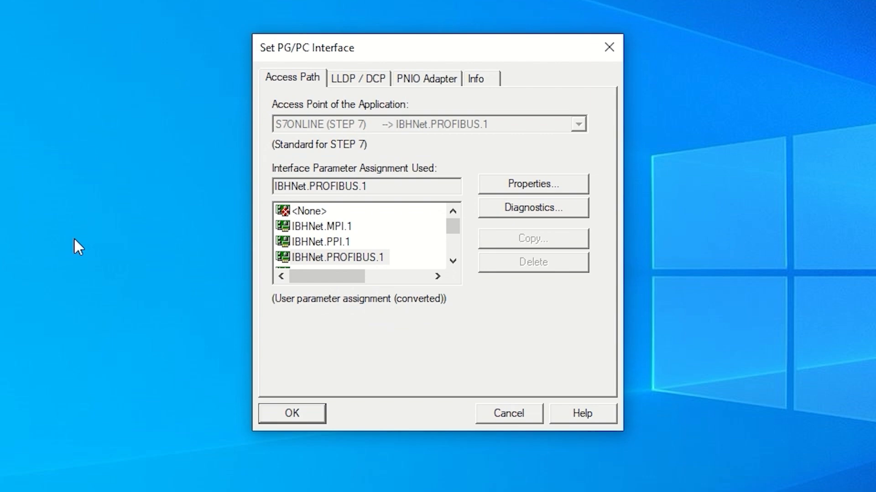
{"action": "left_click", "coordinate": [317, 226]}
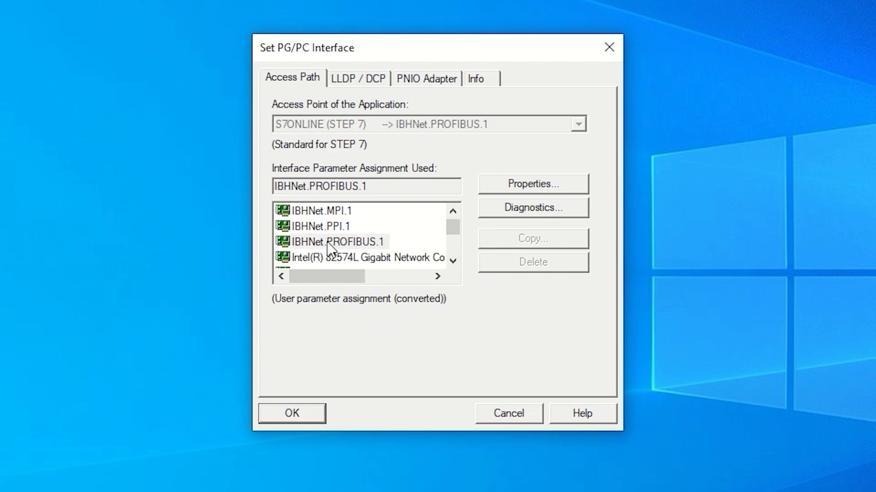
{"action": "left_click", "coordinate": [292, 413]}
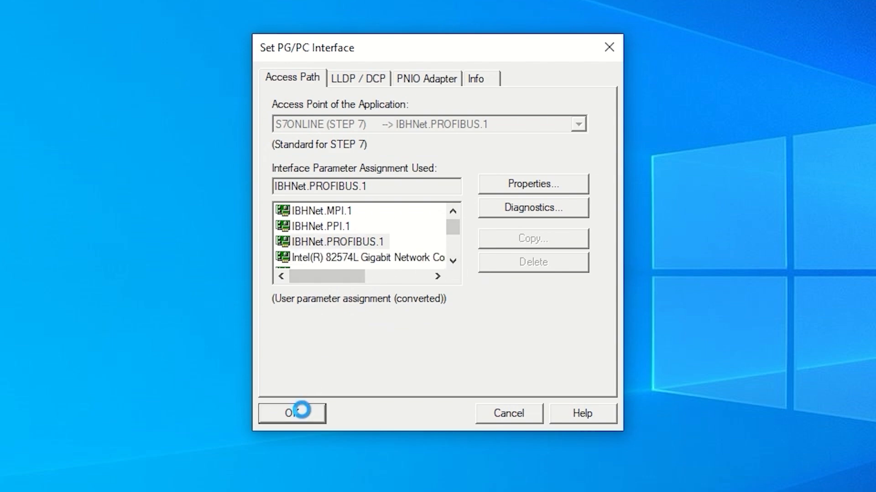
{"action": "left_click", "coordinate": [292, 414]}
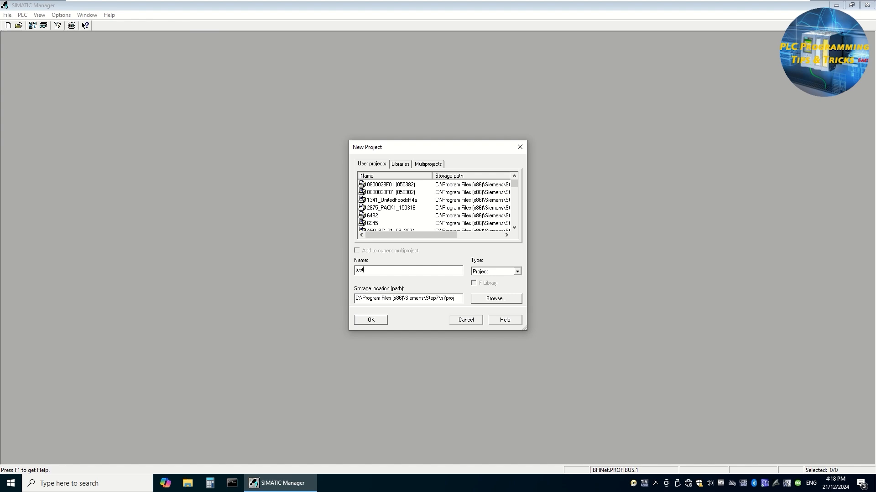
- Name the new project testIBH and start PLC > Upload Station to PG
{"action": "type", "text": "IBH"}
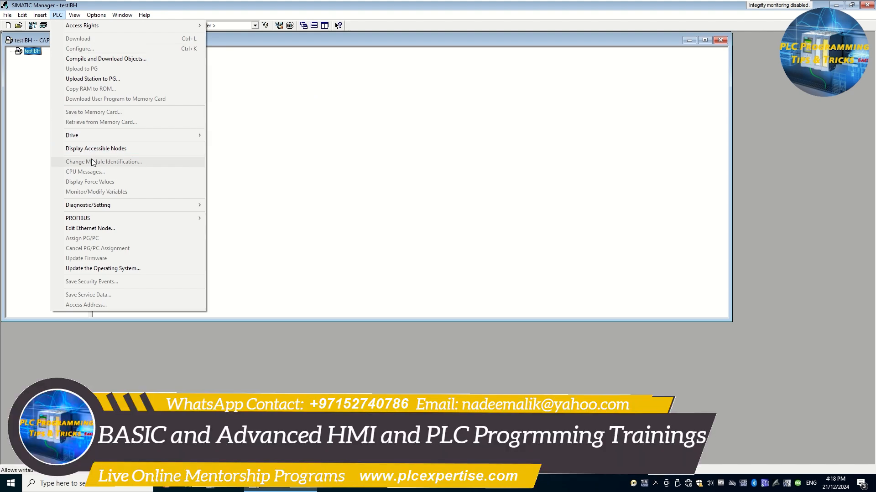
{"action": "left_click", "coordinate": [96, 148]}
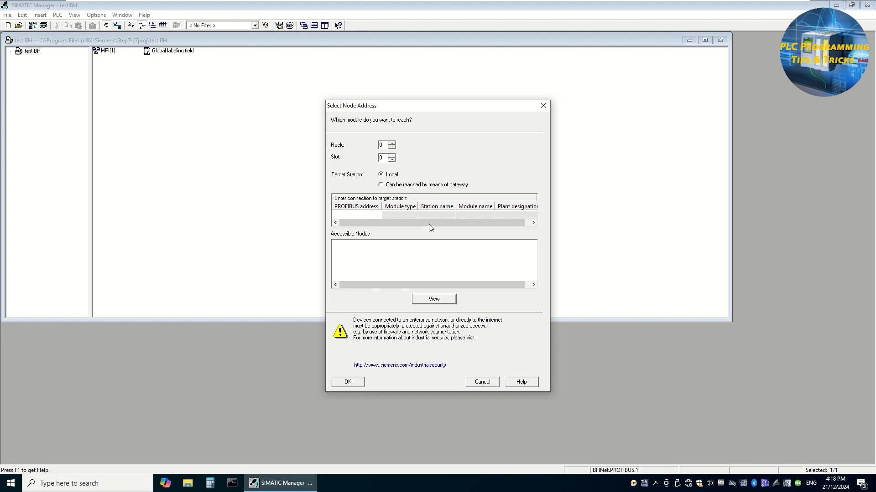
- List accessible nodes and upload the CPU 315-2 at PROFIBUS address 2
{"action": "left_click", "coordinate": [434, 300]}
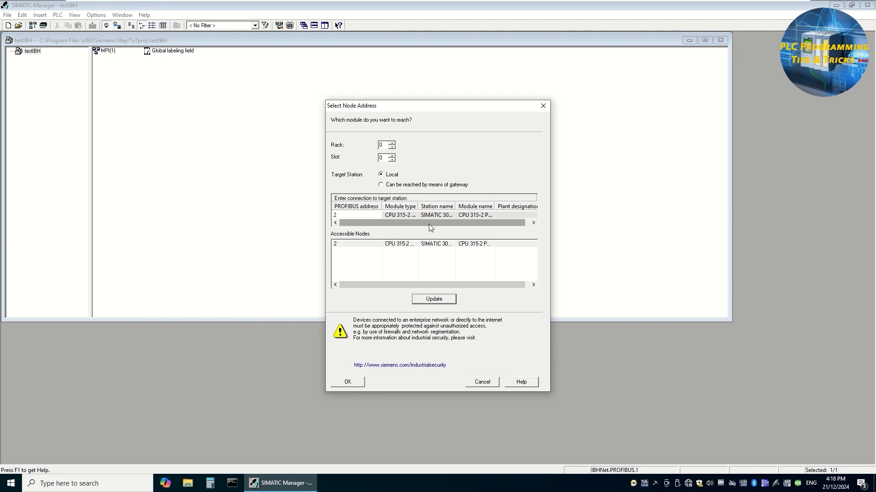
{"action": "left_click", "coordinate": [364, 244]}
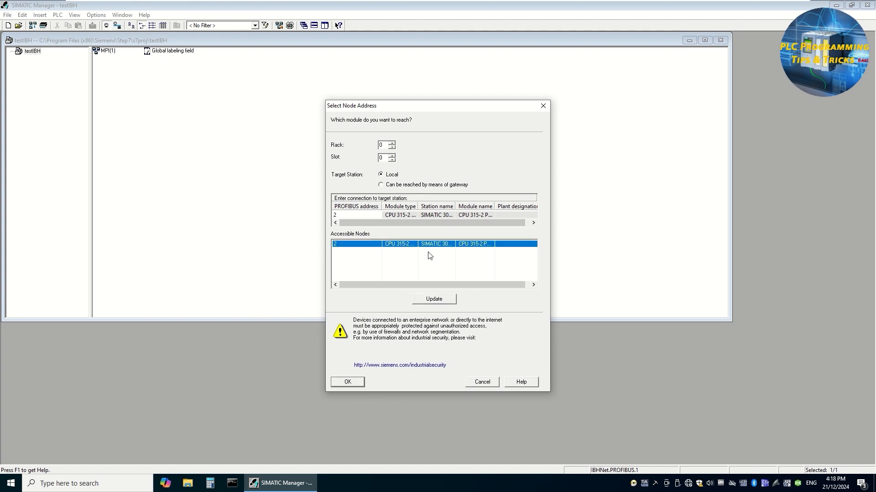
{"action": "left_click", "coordinate": [347, 382]}
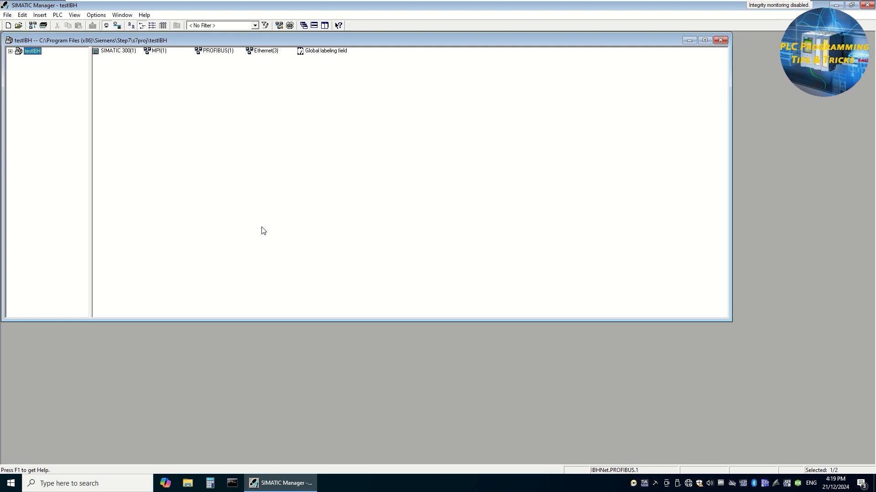
- Expand SIMATIC 300(1) to S7 Program(1) and display its Blocks folder
{"action": "left_click", "coordinate": [8, 55]}
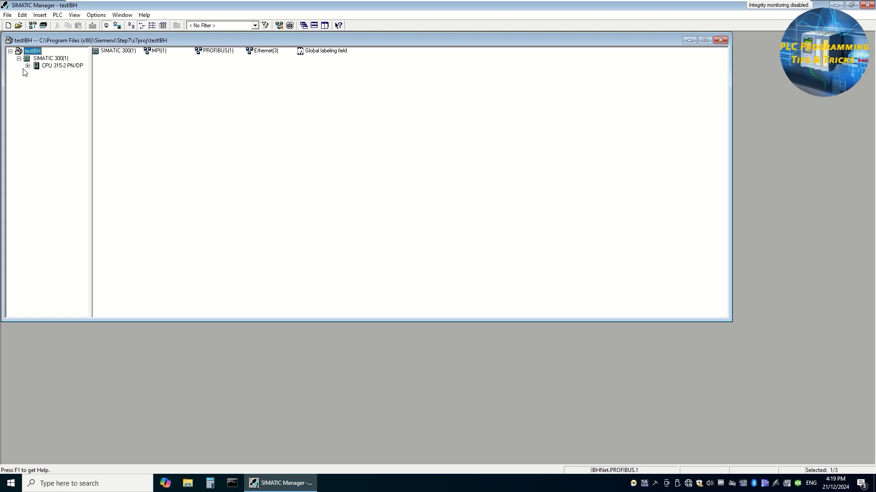
{"action": "left_click", "coordinate": [67, 88]}
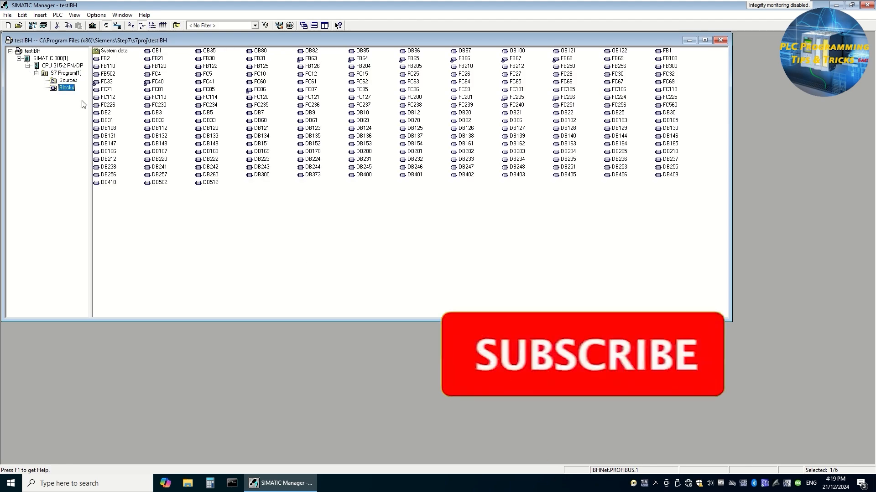